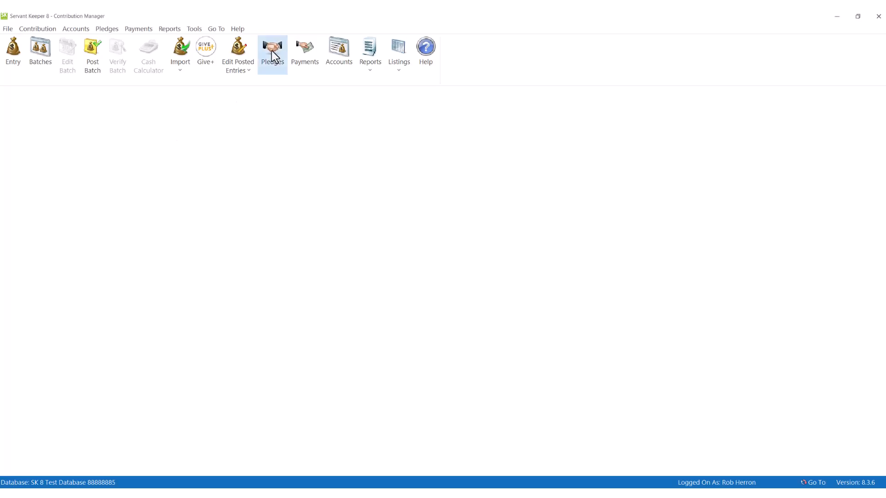
Open Pledge Tracking from the toolbar to see existing pledge accounts.
left_click(272, 49)
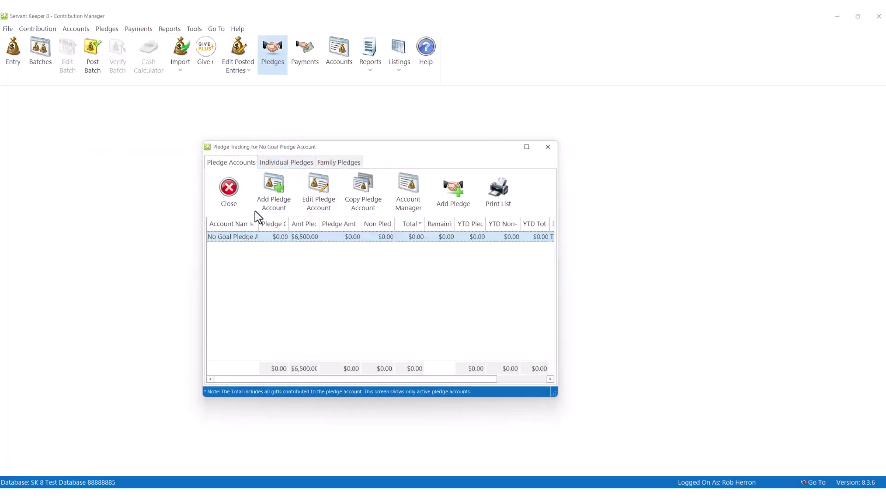
Add and save a pledge account named 'New Gym Fund' with a 100000 pledge goal.
left_click(273, 189)
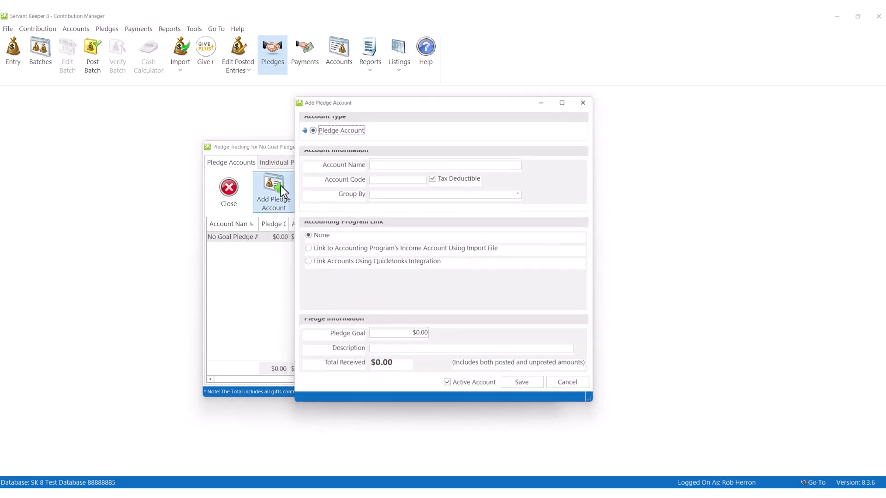
type("New Gym Fund")
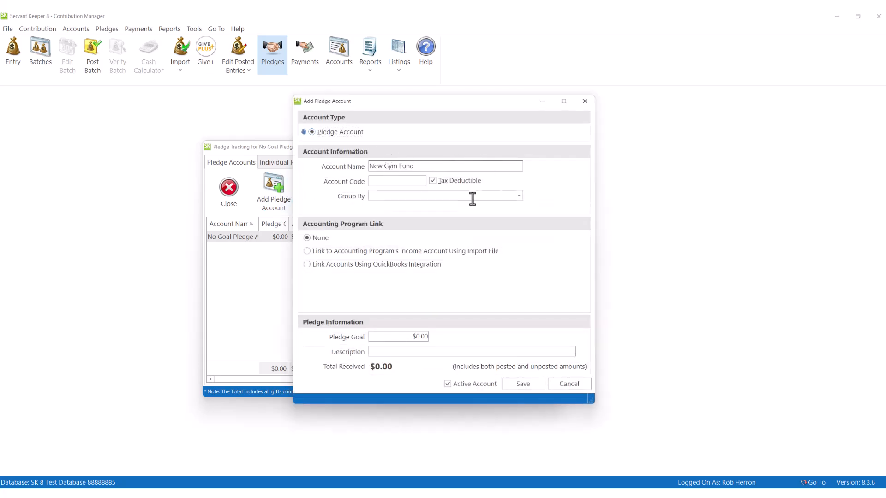
left_click(410, 337)
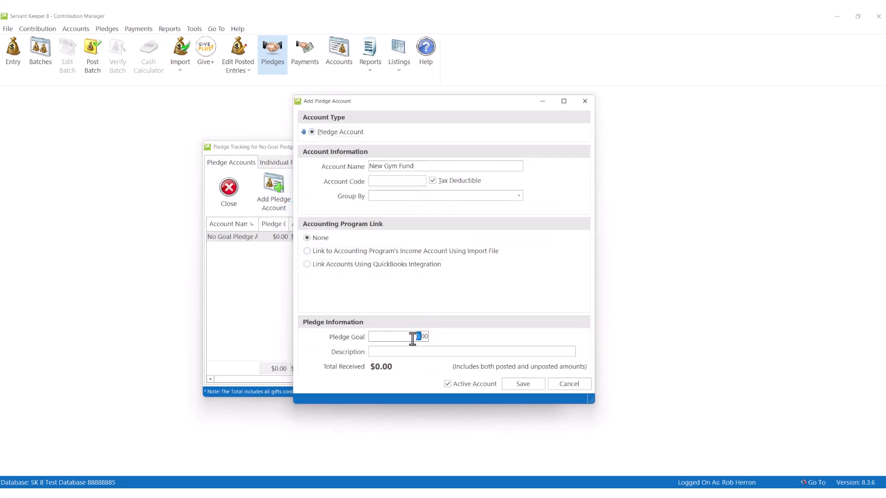
type("100000")
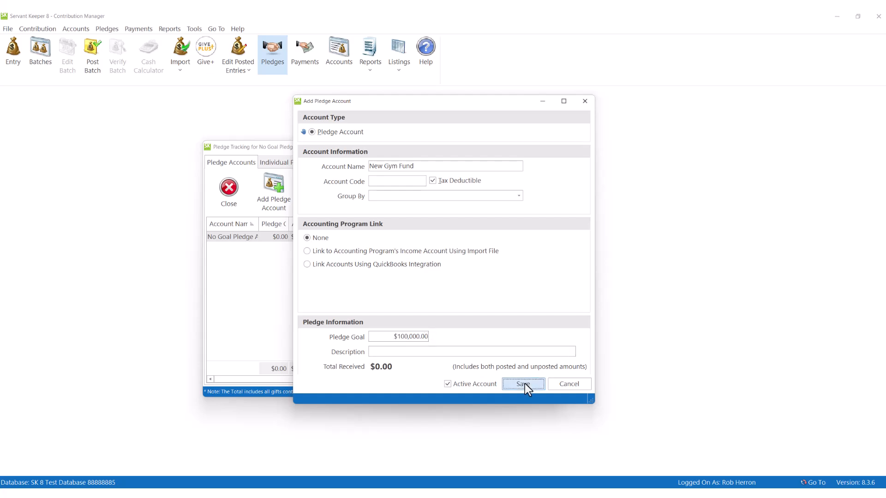
left_click(523, 384)
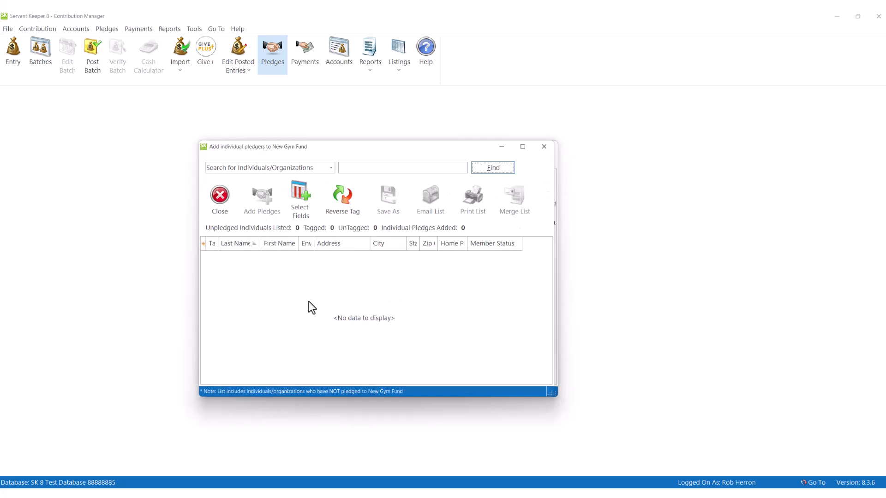
Find and tag the 46 *Newsletter group members, then start adding their pledges.
left_click(493, 168)
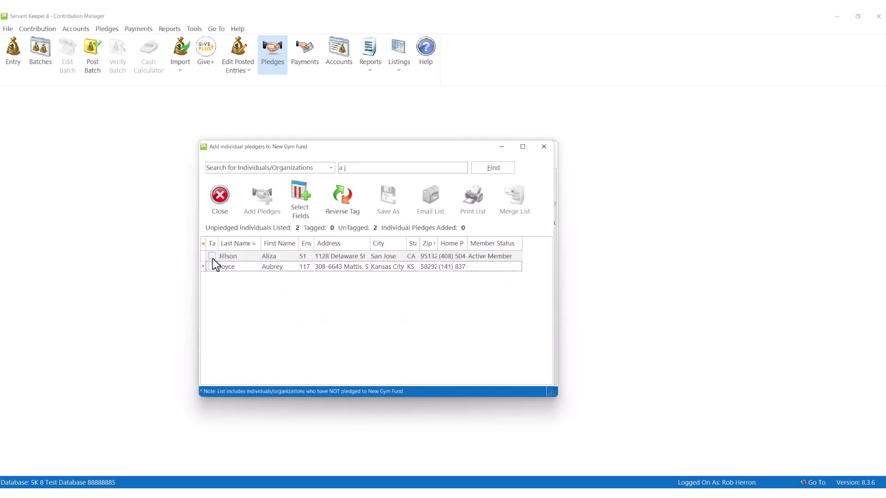
left_click(211, 256)
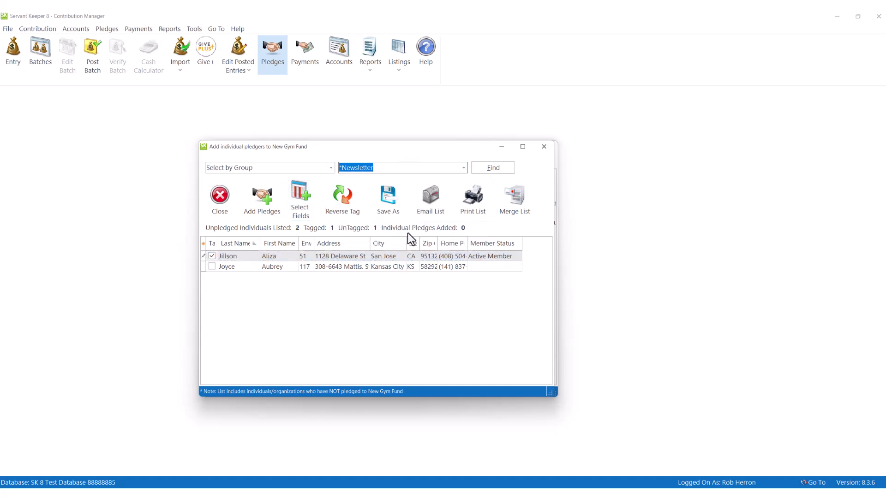
left_click(492, 167)
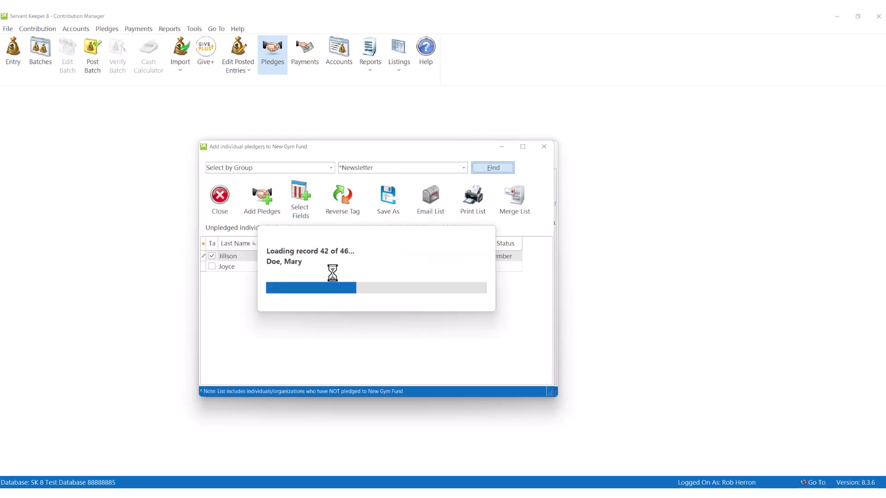
left_click(262, 194)
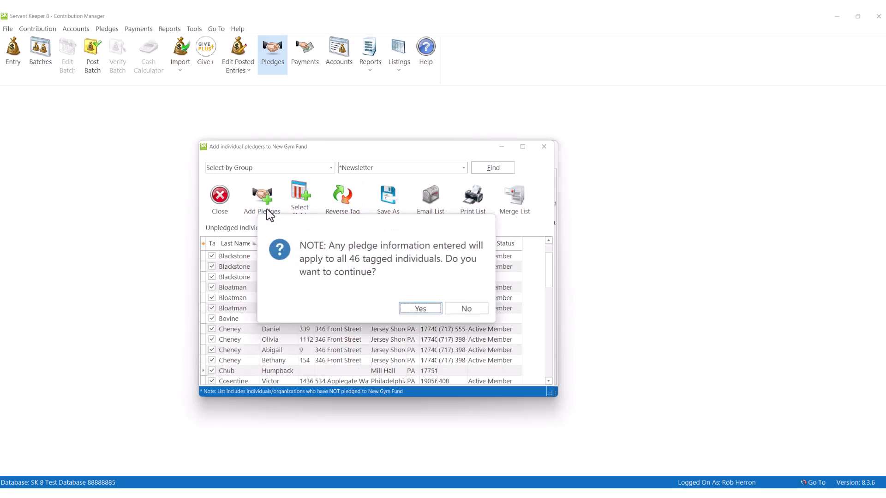
Confirm and save weekly $50 pledges over 2 years for all 46 tagged members.
left_click(420, 308)
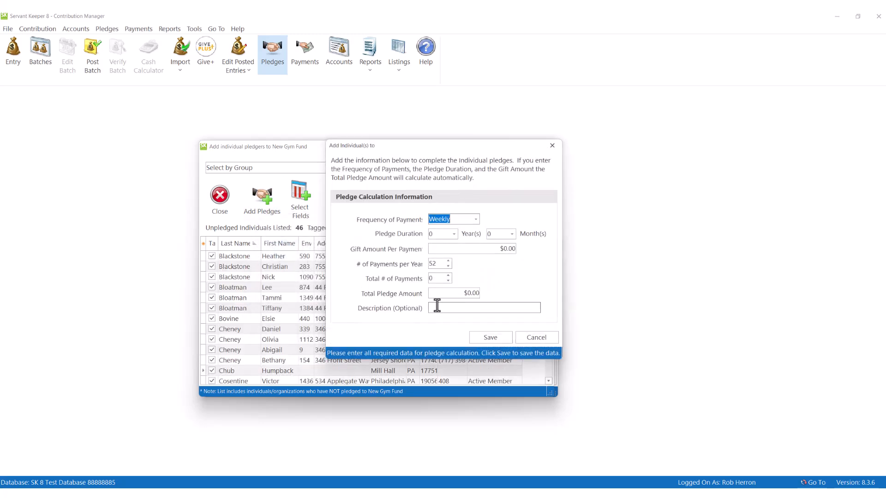
left_click(453, 234)
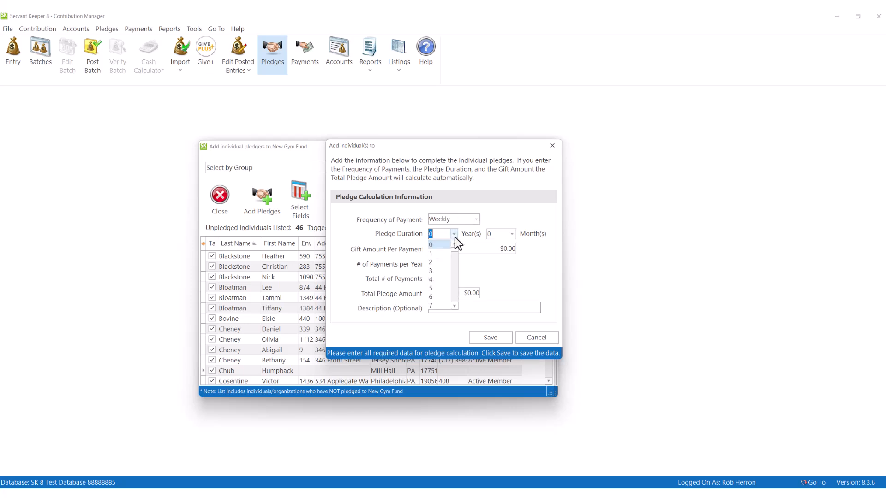
left_click(431, 262)
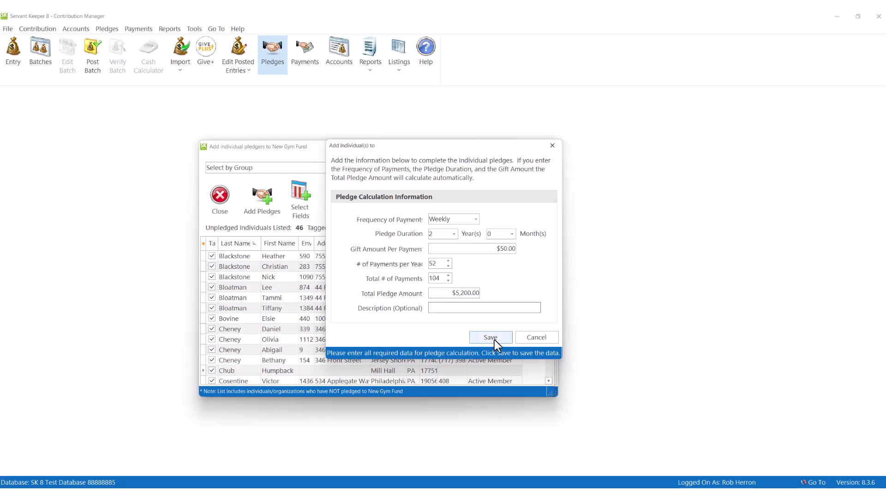
left_click(490, 337)
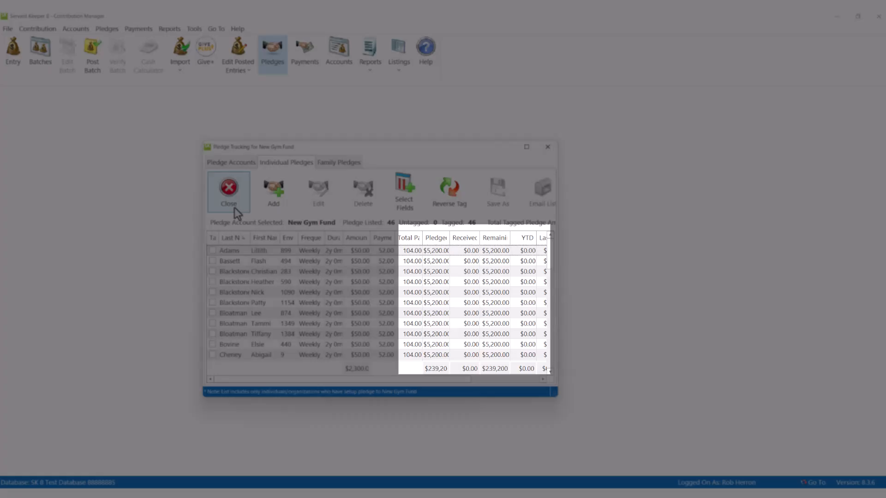
Review New Gym Fund's $239,200 pledged against its $100,000 goal, then close Pledge Tracking.
left_click(231, 162)
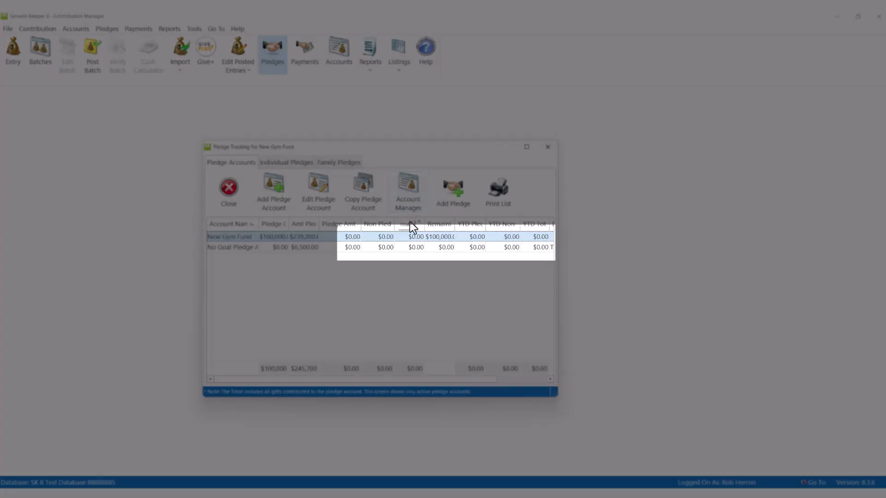
mouse_move(554, 157)
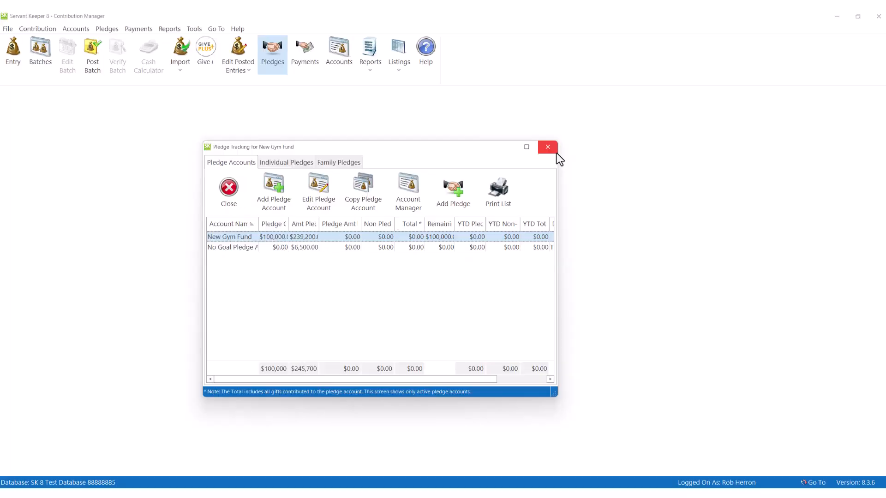
left_click(548, 147)
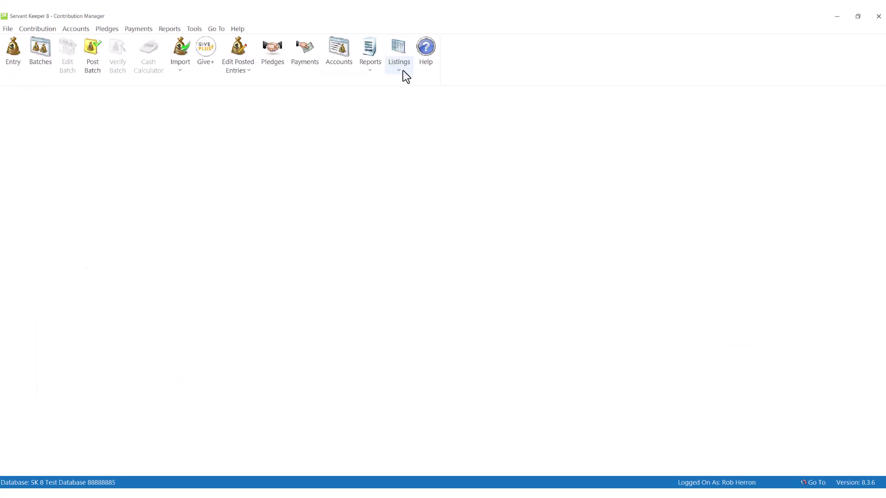
Open List Individuals' Pledges from Listings, showing 46 pledges totalling $239,200.
left_click(399, 46)
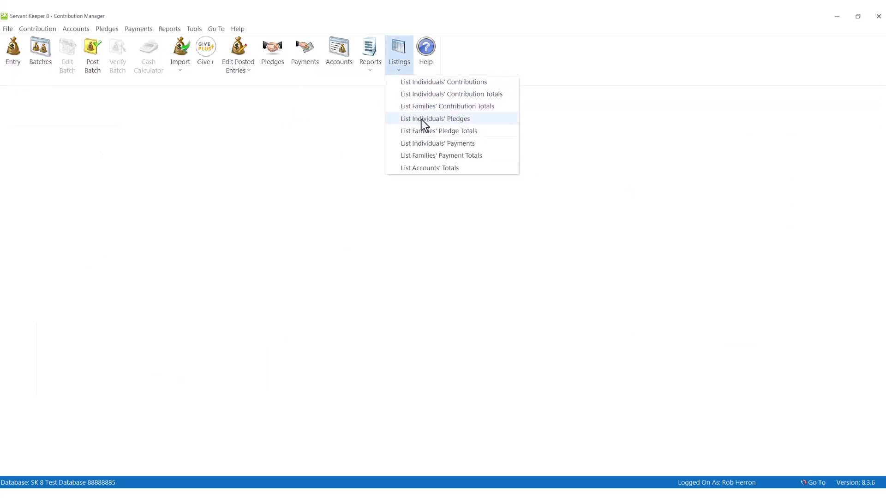
left_click(435, 119)
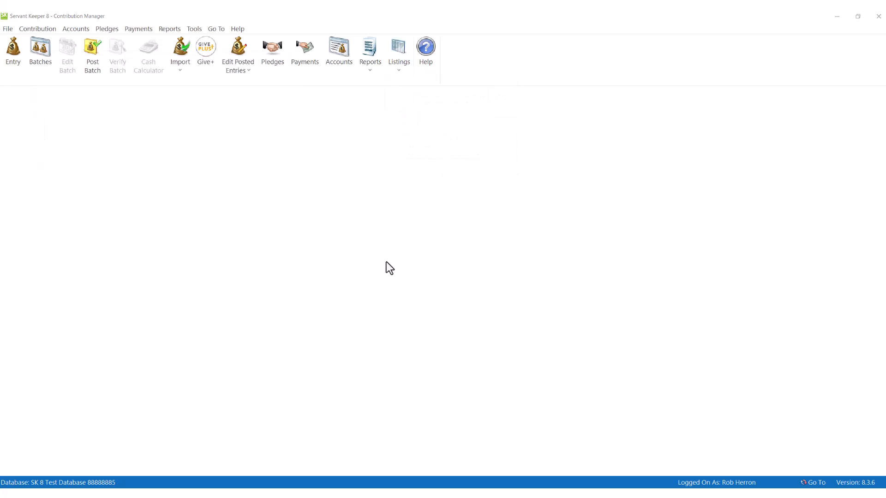
left_click(272, 48)
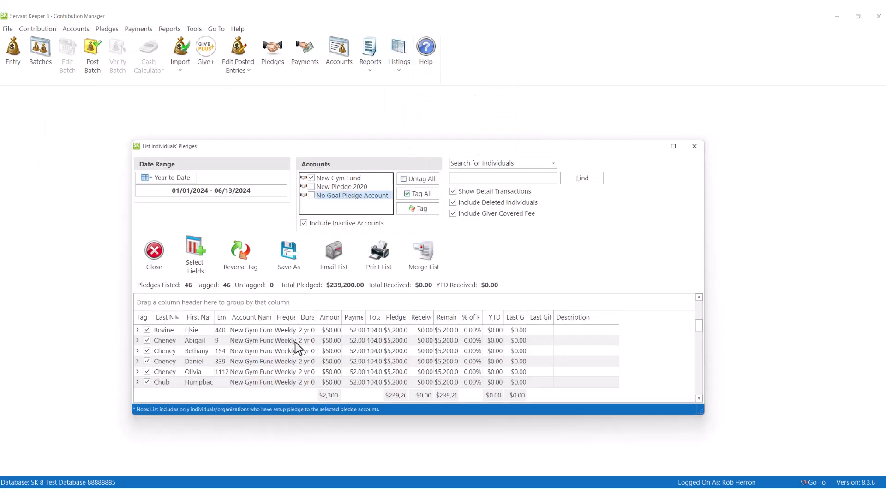